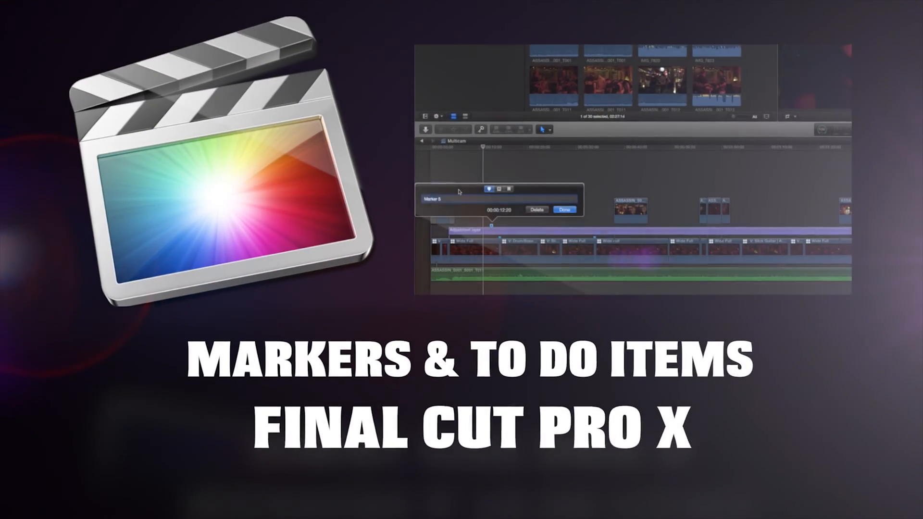
Add a standard marker on the adjustment layer at about twelve seconds
text(Adjust ex)
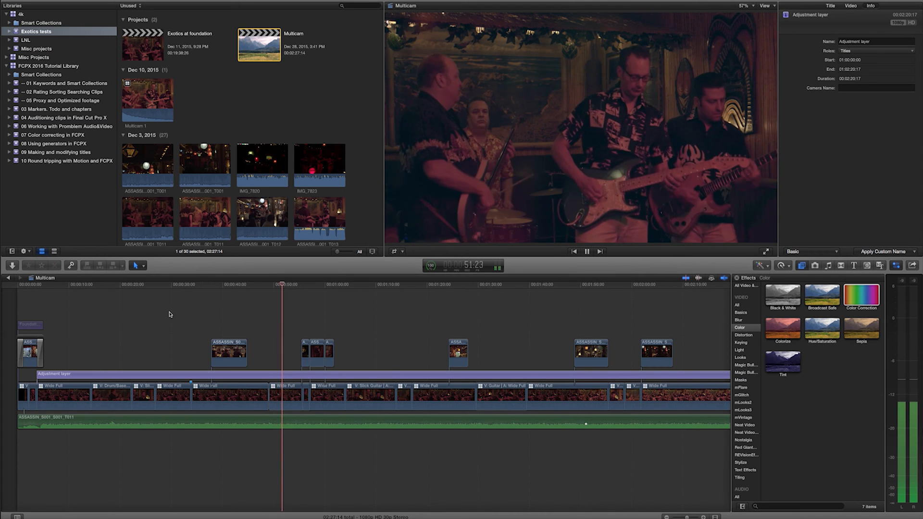
click(586, 251)
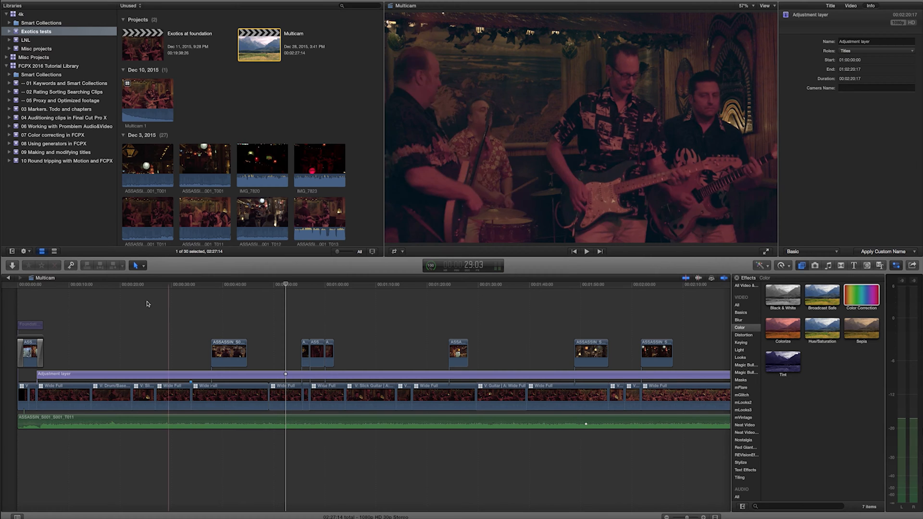
click(105, 284)
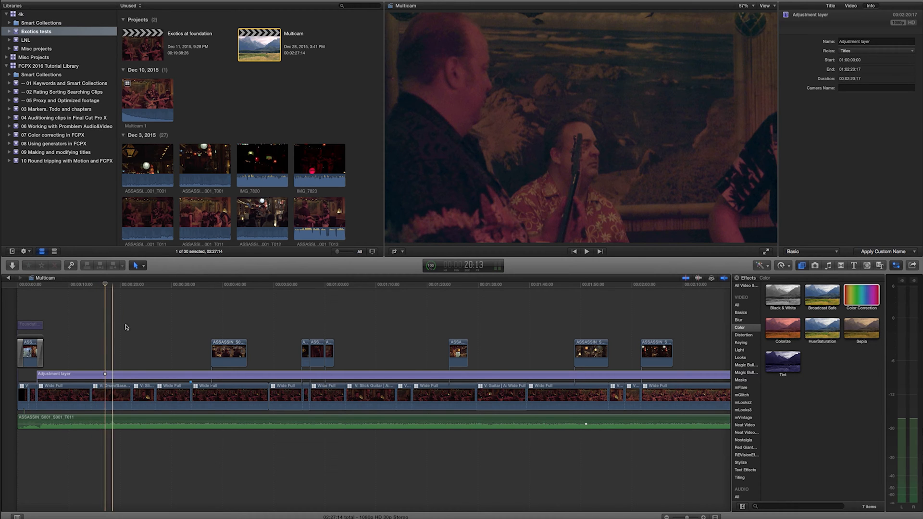
click(82, 285)
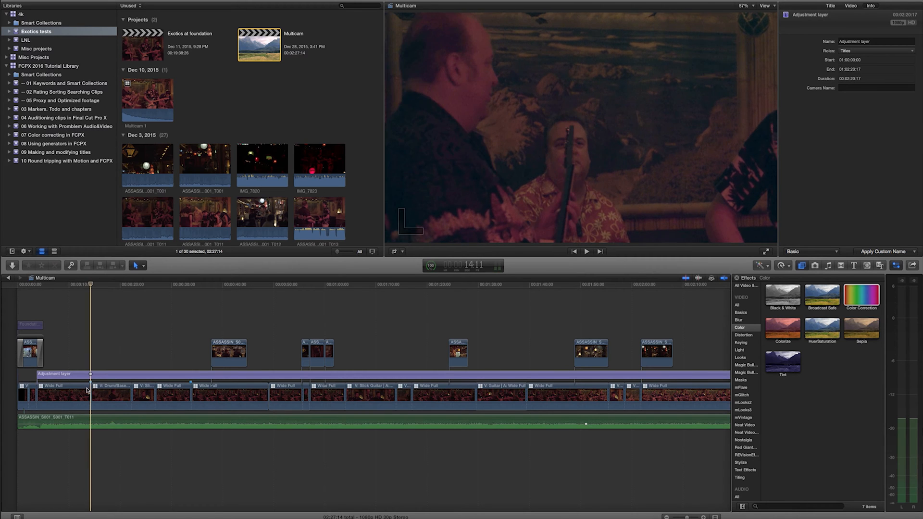
click(131, 285)
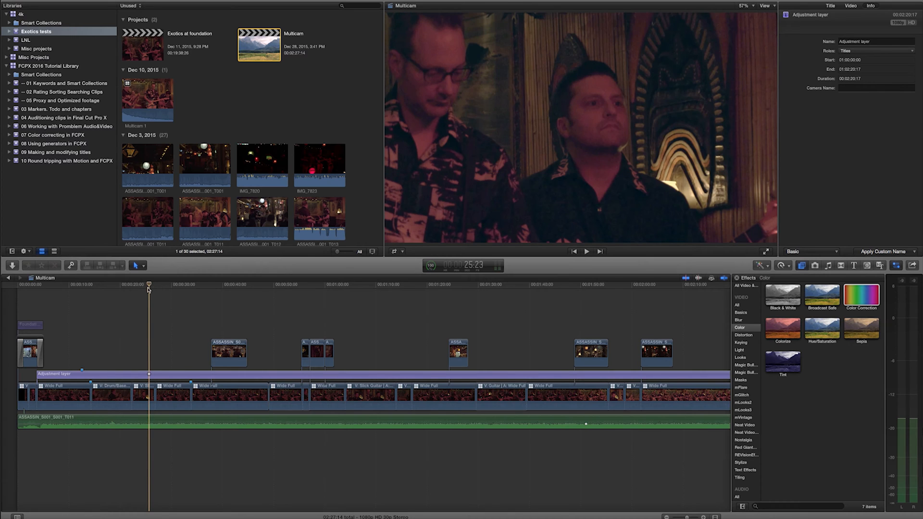
click(169, 285)
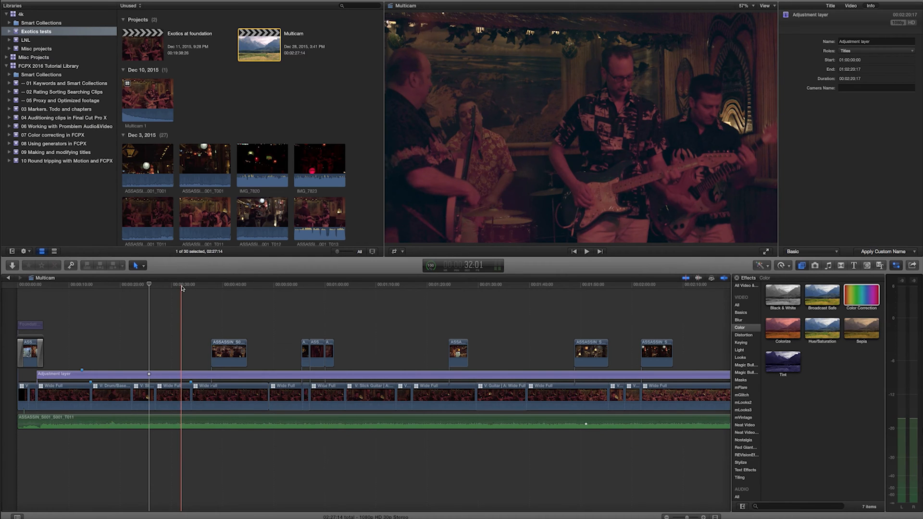
click(229, 354)
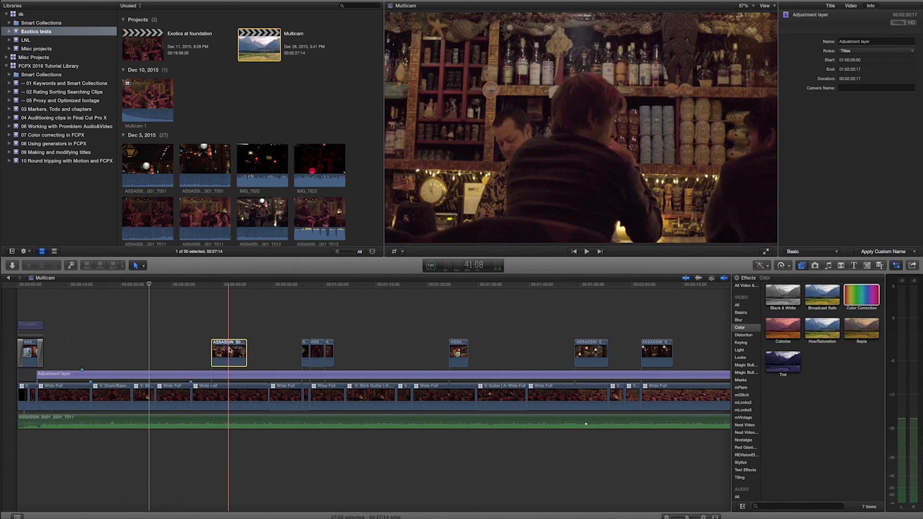
Rename Marker 5 at 00:00:12:20 on the adjustment layer to an exposure-adjustment note
click(252, 424)
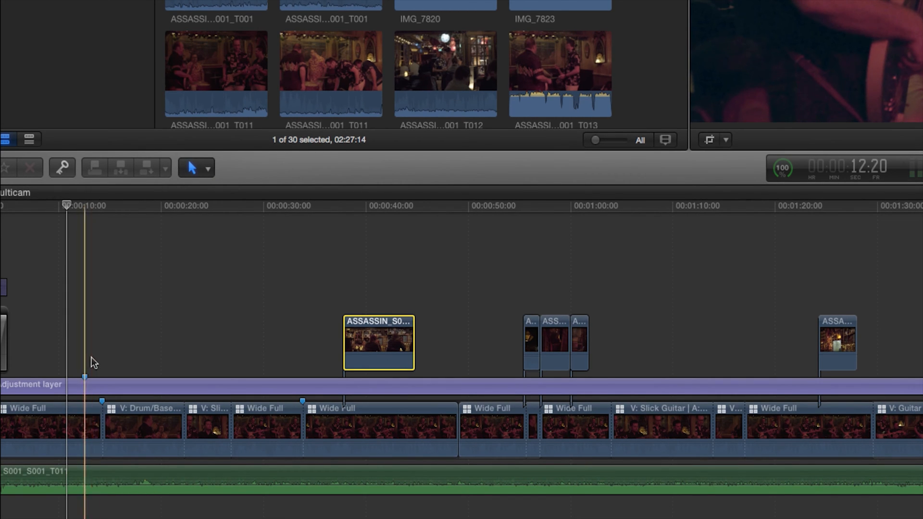
click(86, 383)
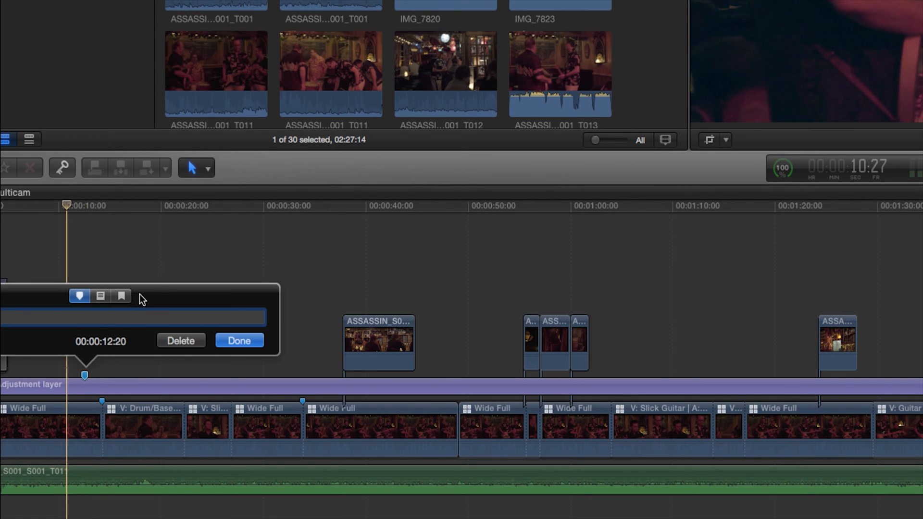
text(Marker 5)
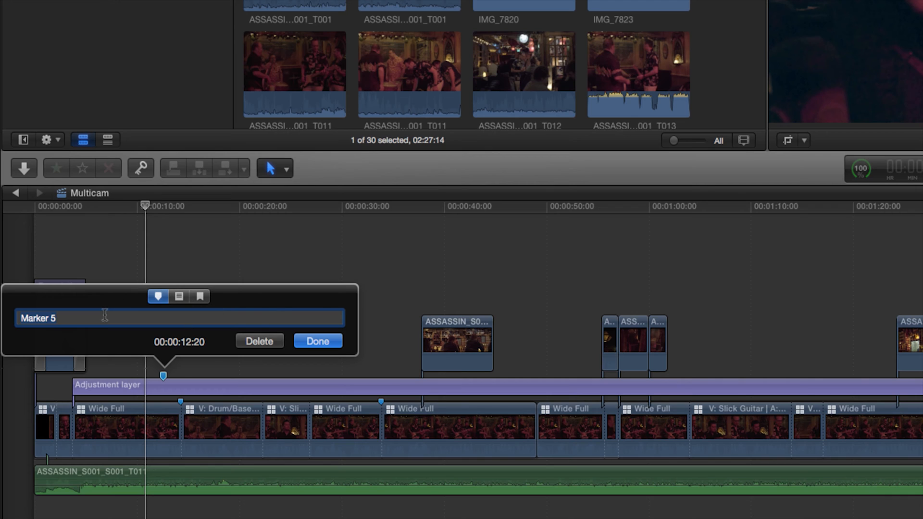
mouse_move(96, 302)
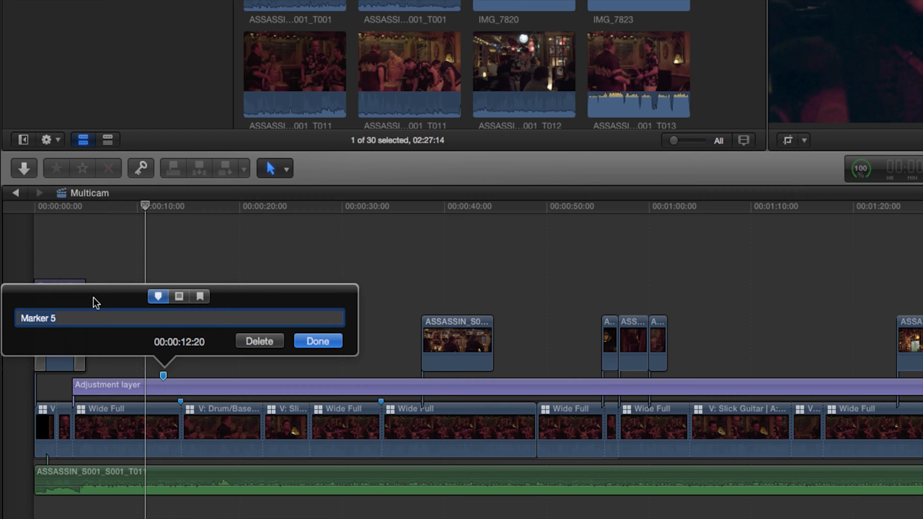
text(Adjust expos)
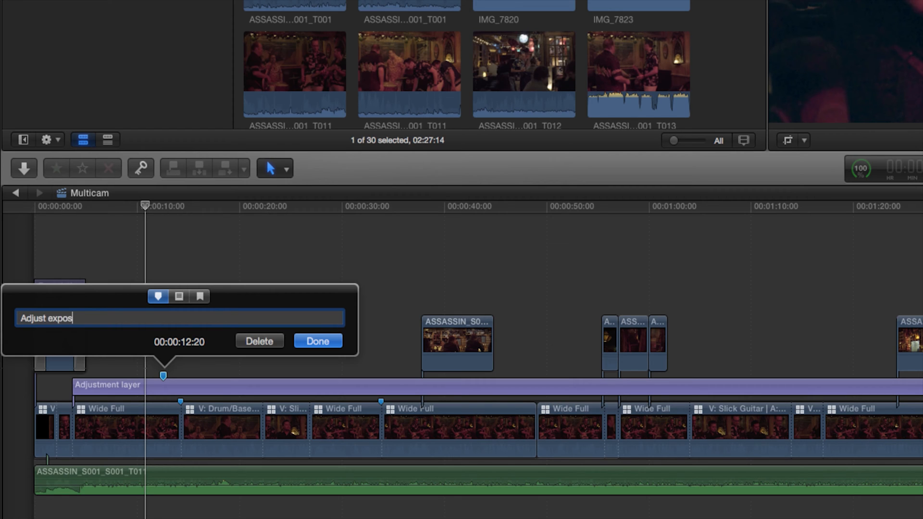
click(316, 340)
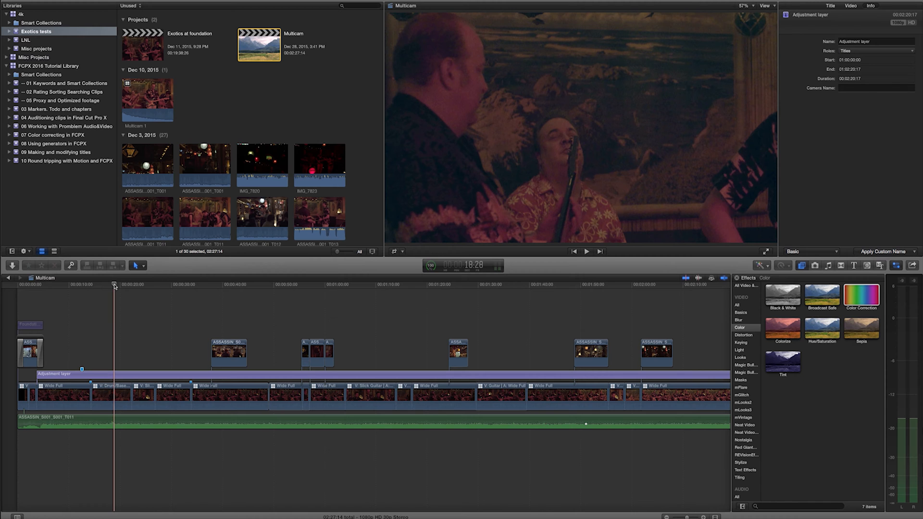
Add a marker on the bar-shelves clip's first frame at 00:00:37:25
click(215, 284)
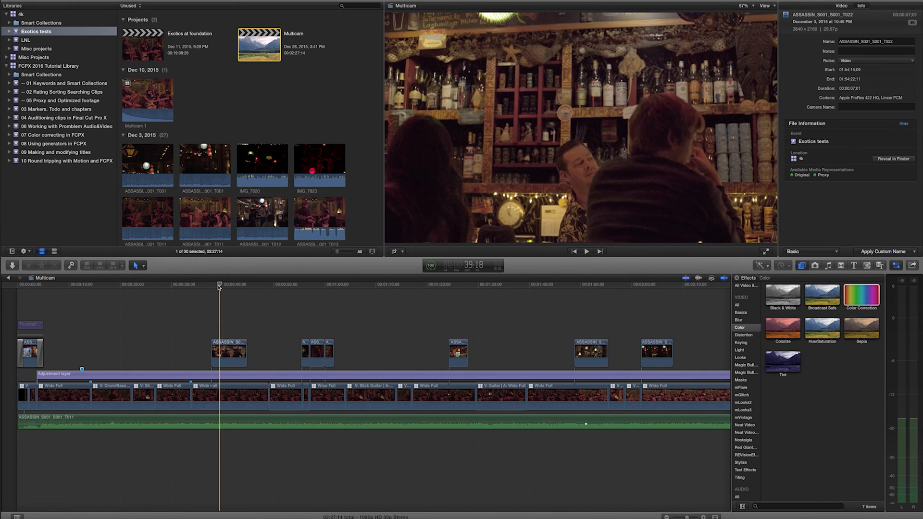
click(585, 251)
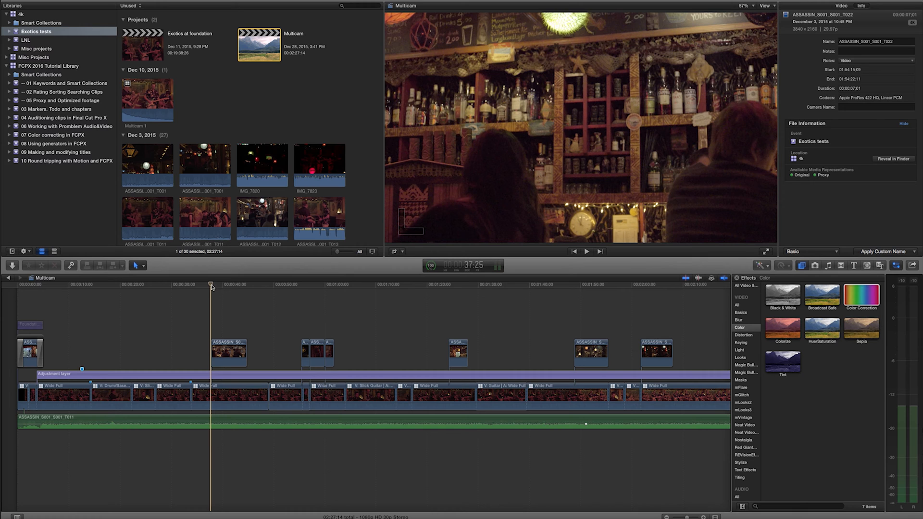
click(229, 352)
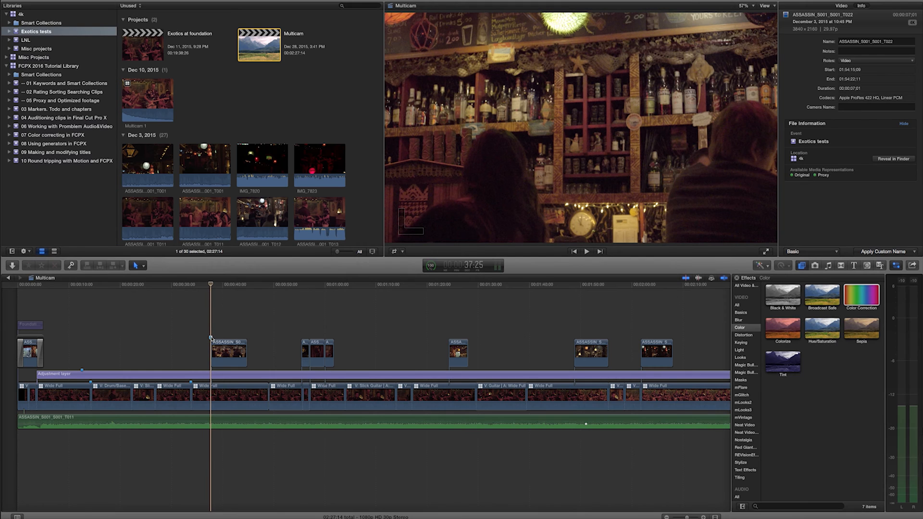
Name the 00:00:37:25 marker 'Add vignette' and make it a to-do item
click(210, 337)
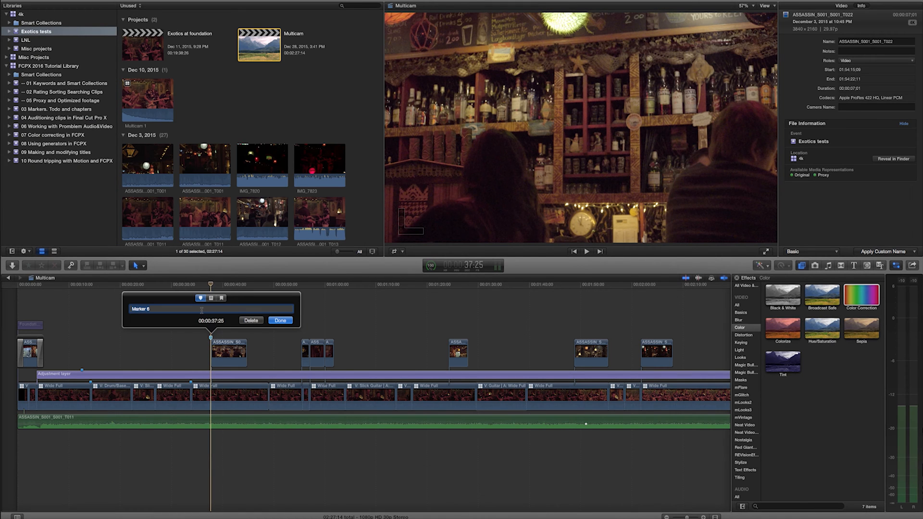
text(Add)
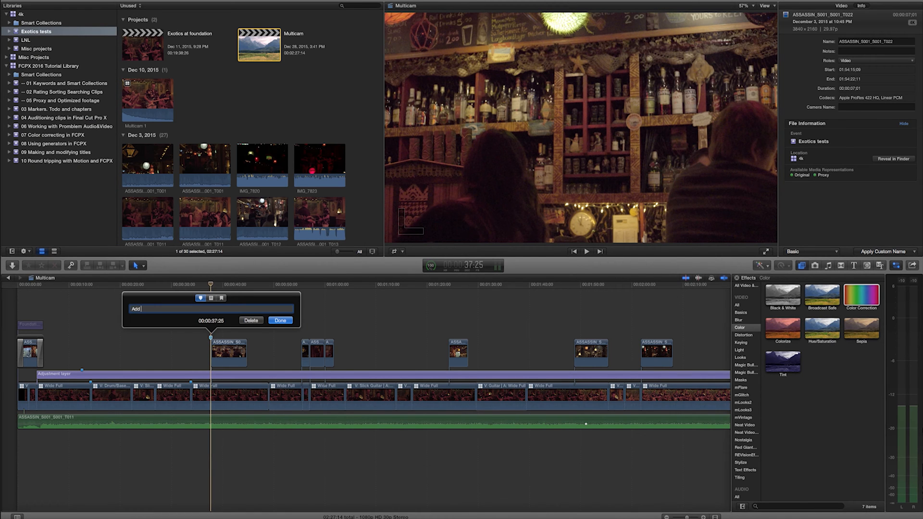
text(vign)
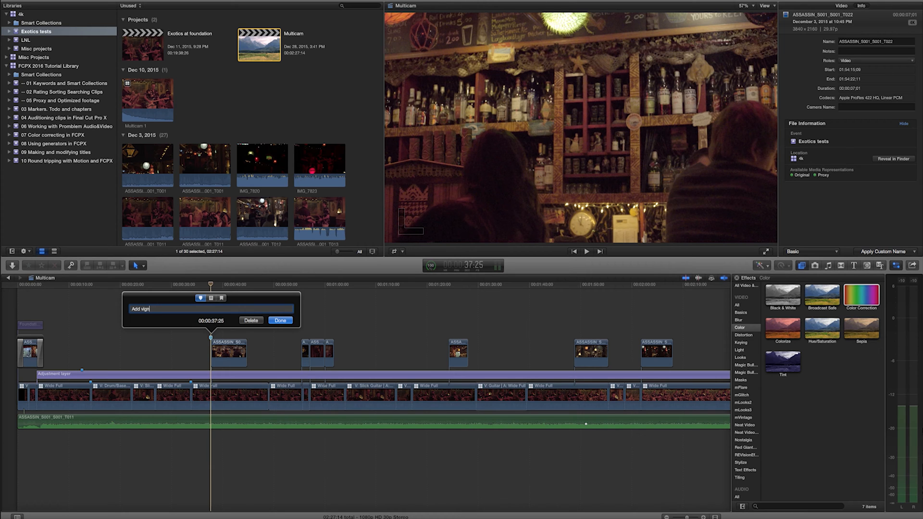
text(ette)
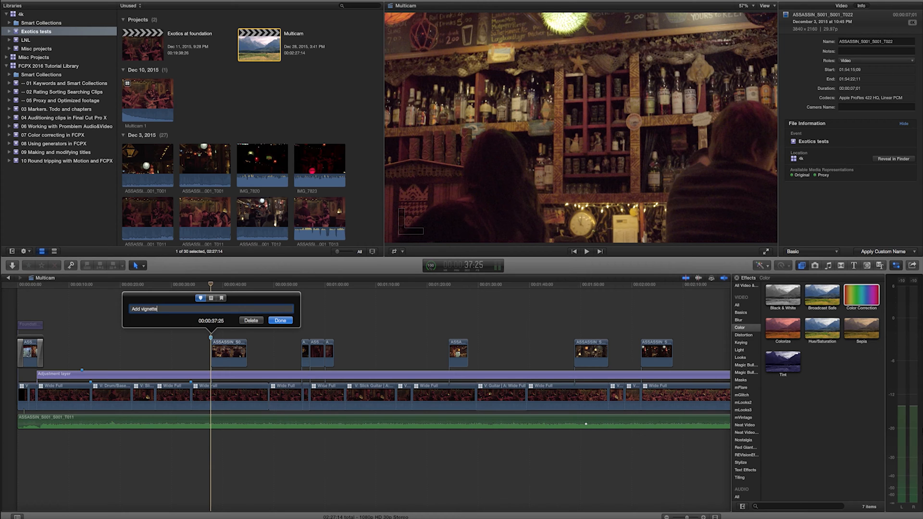
mouse_move(201, 298)
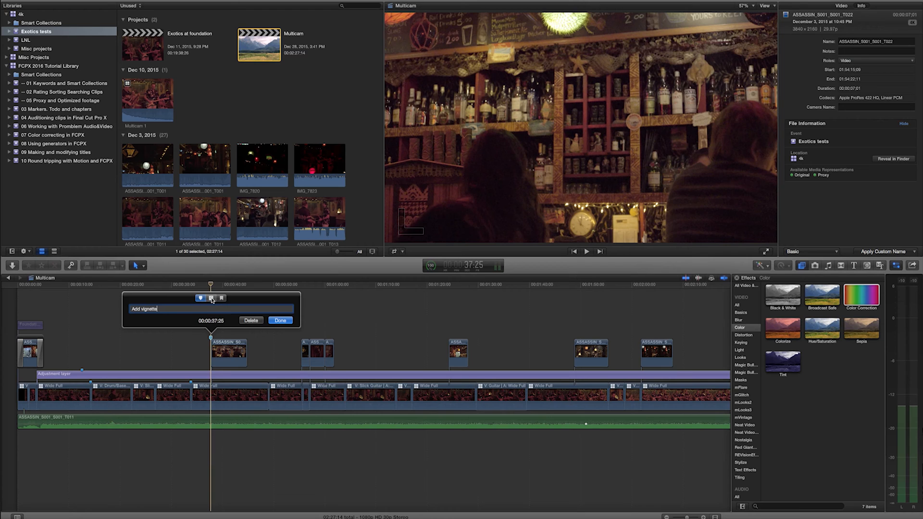
click(210, 299)
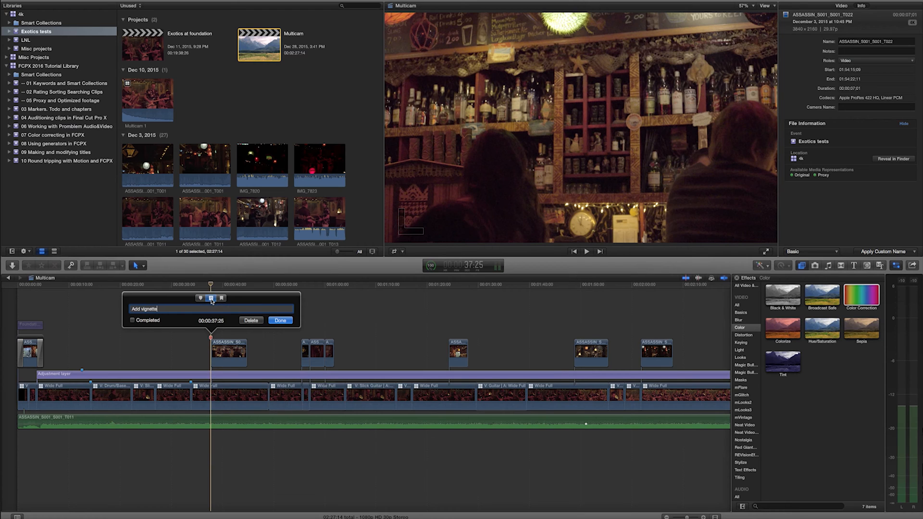
mouse_move(211, 299)
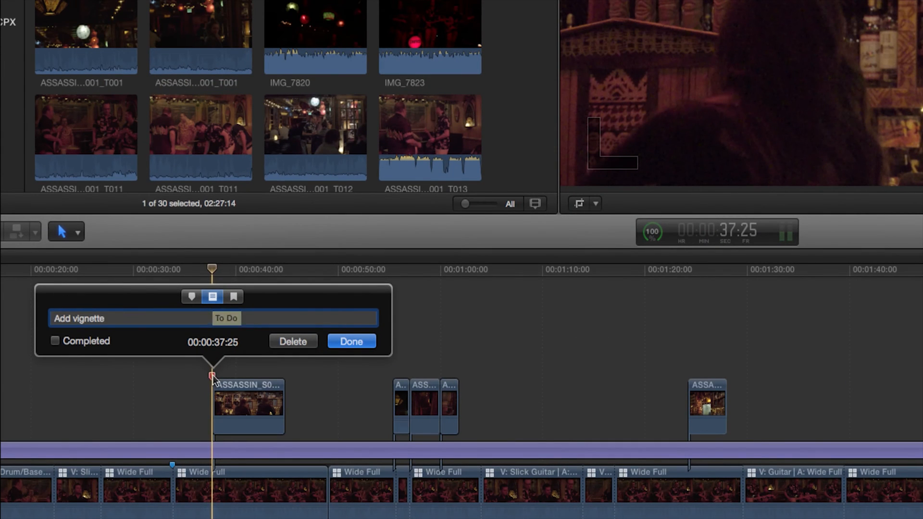
click(191, 296)
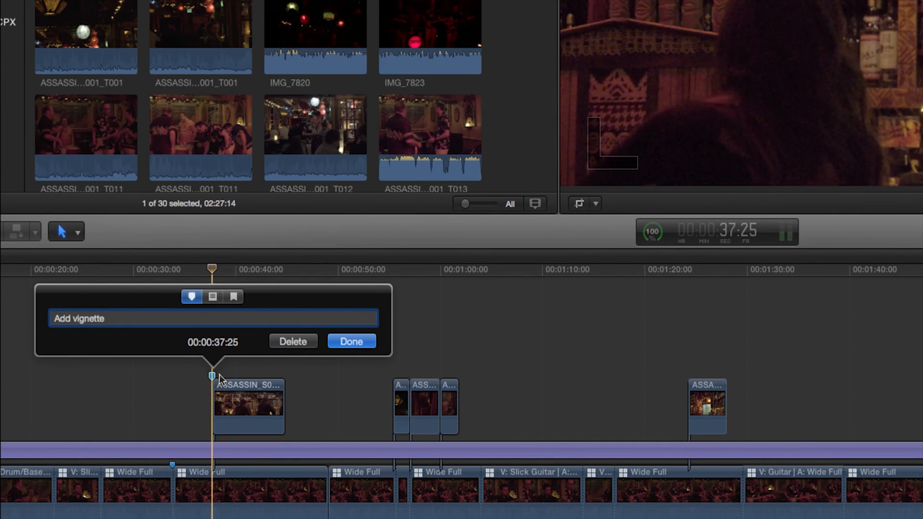
click(213, 297)
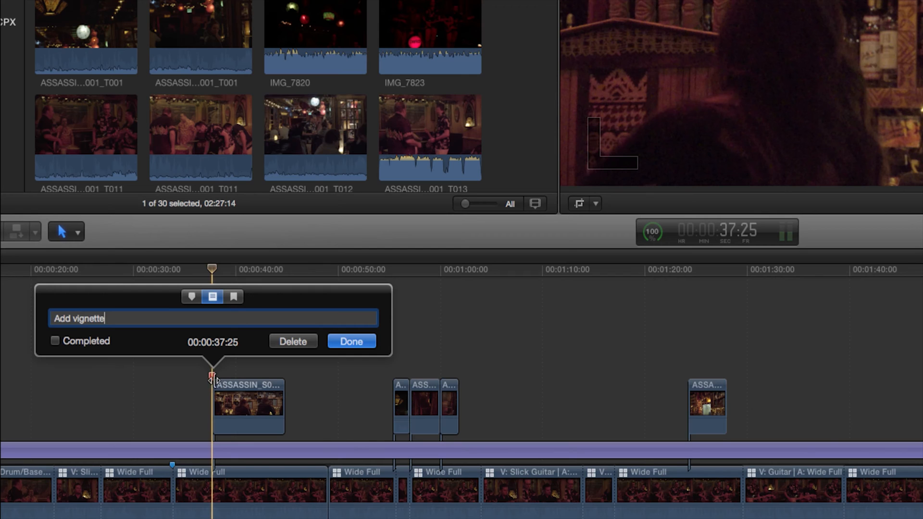
mouse_move(212, 381)
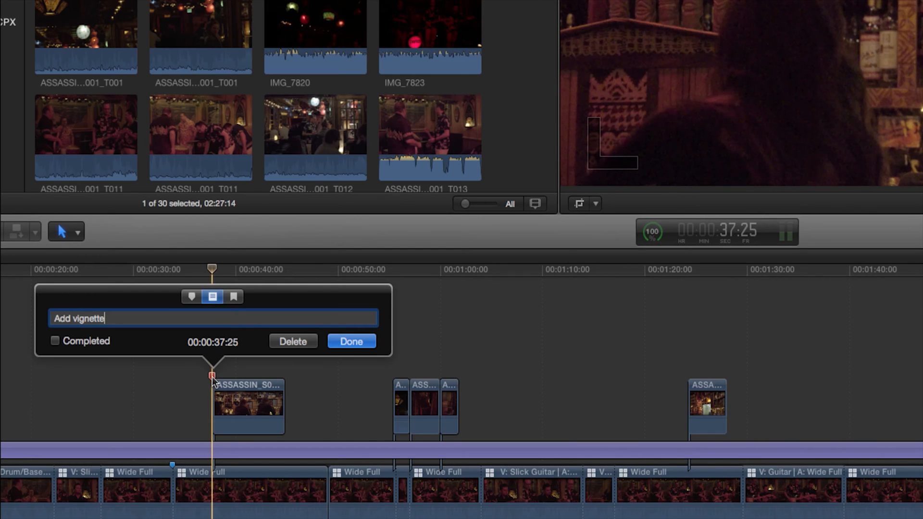
Name the to-do marker at 00:00:49:04 'Alternate angle?'
click(350, 341)
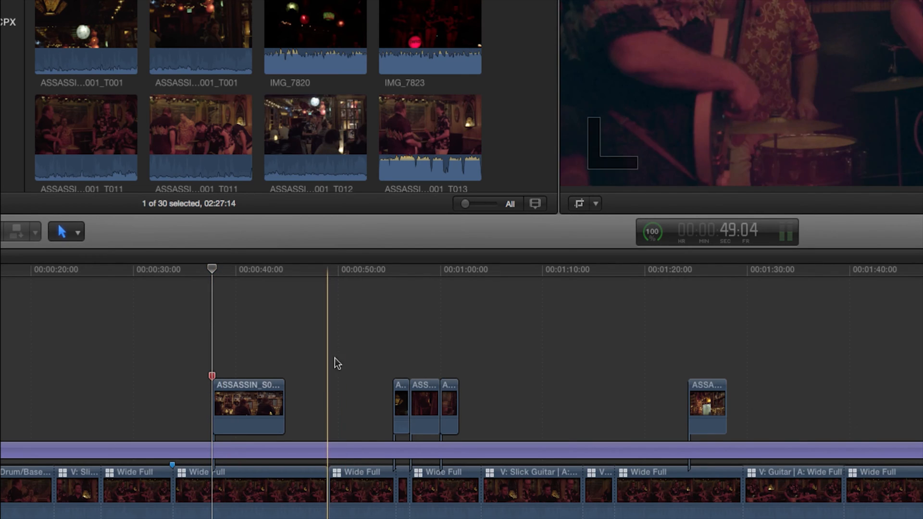
mouse_move(335, 413)
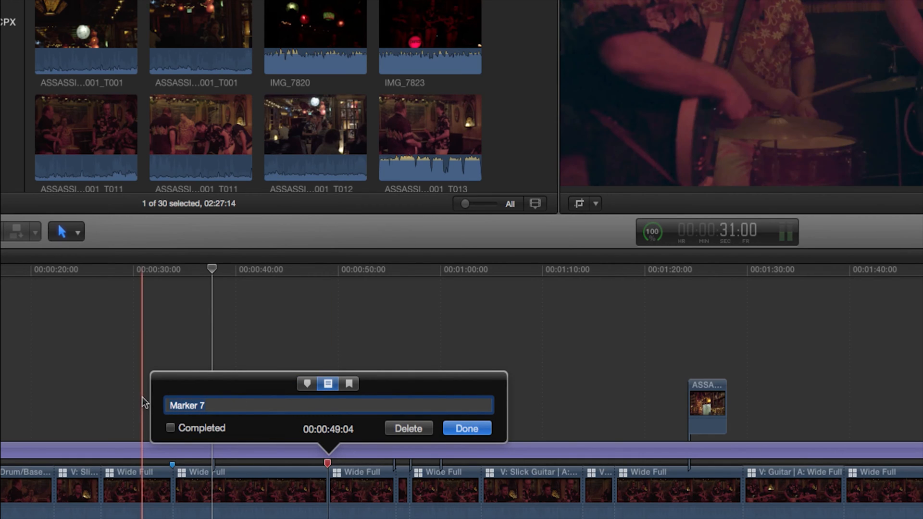
text(Alternate angle)
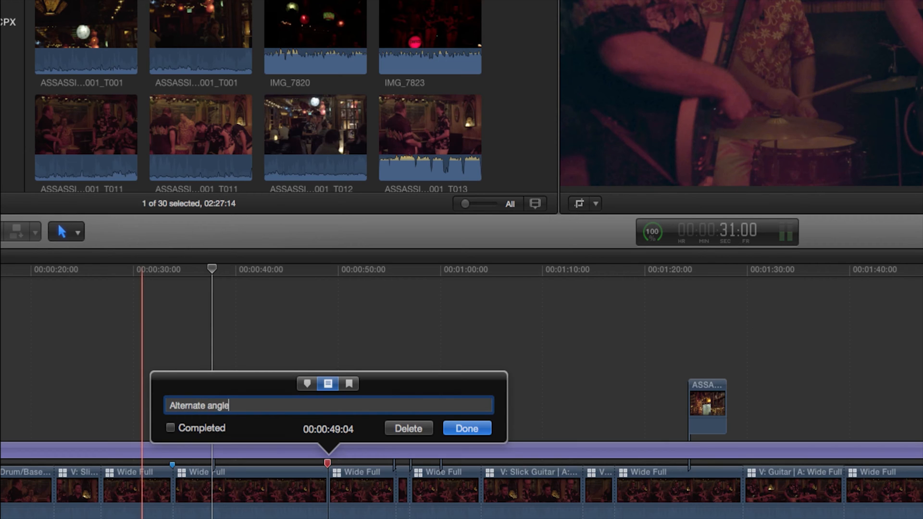
text(?)
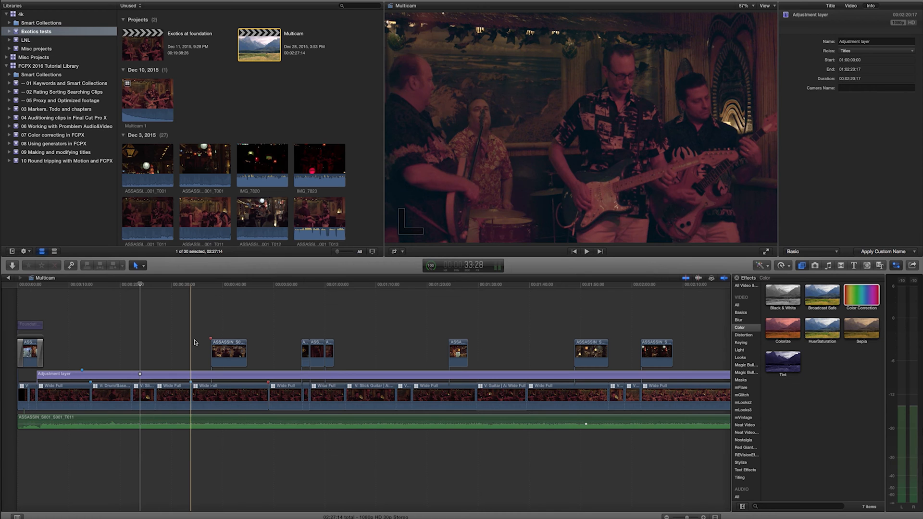
Confirm the to-do marker with Done and return to the Multicam timeline
click(211, 341)
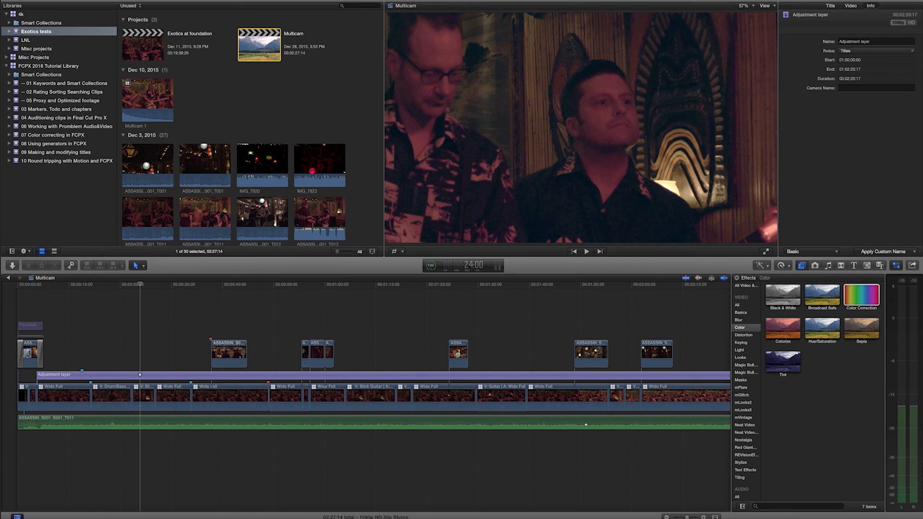
Show the Timeline Index listing the water logo, multicam clips and adjustment layer
click(25, 286)
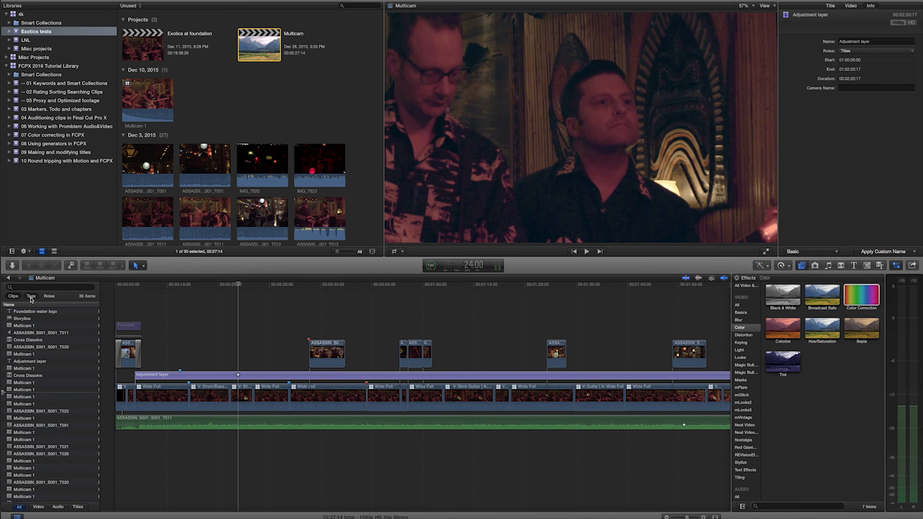
List tags and filter down to the unfinished to-dos Add vignette and Alternate angle
click(29, 295)
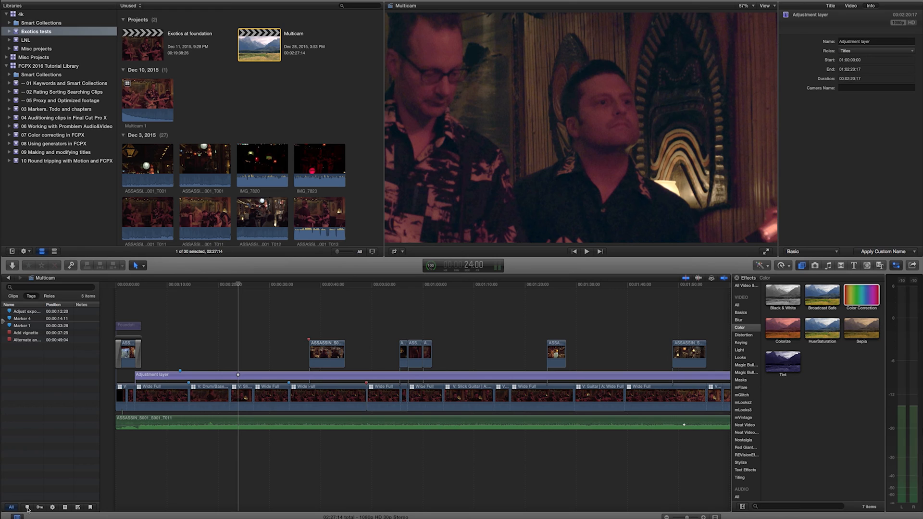
mouse_move(27, 508)
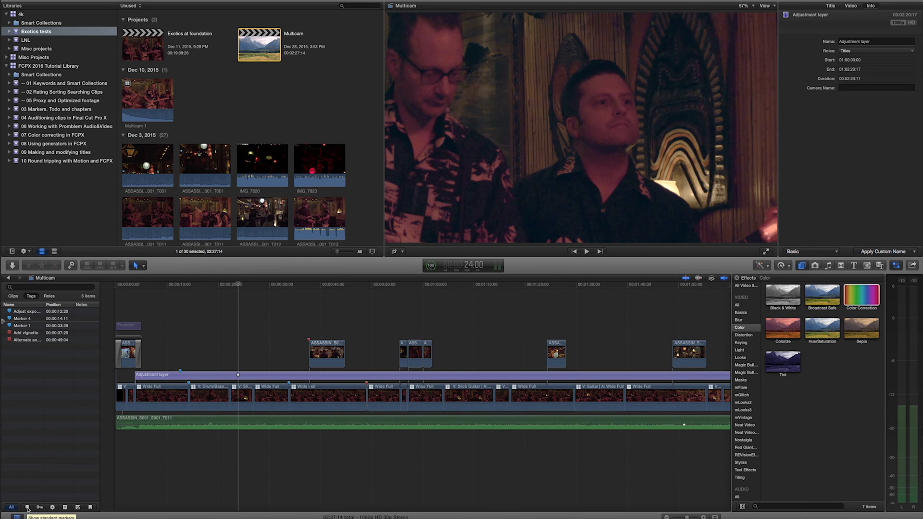
click(26, 506)
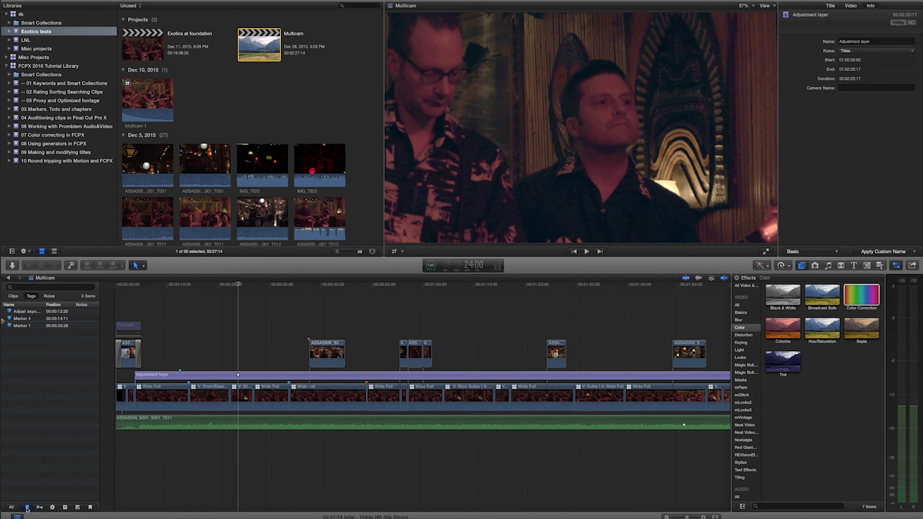
click(52, 506)
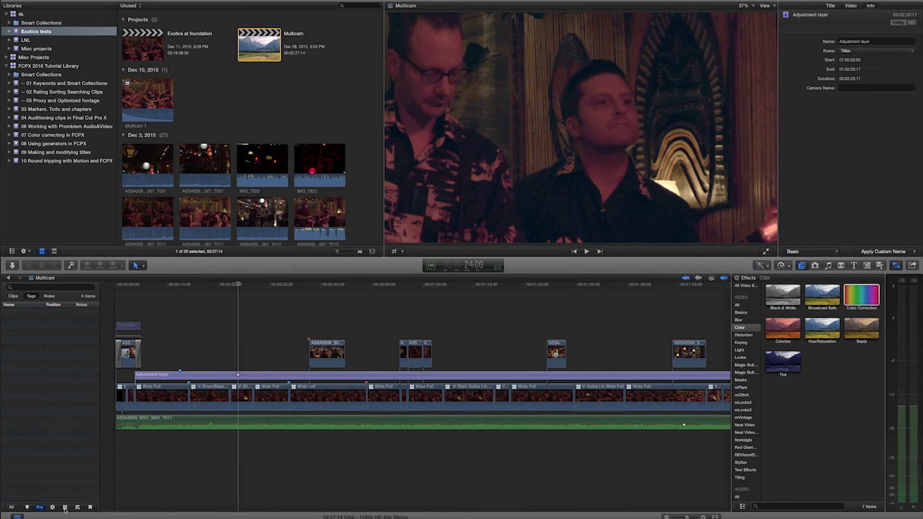
click(65, 507)
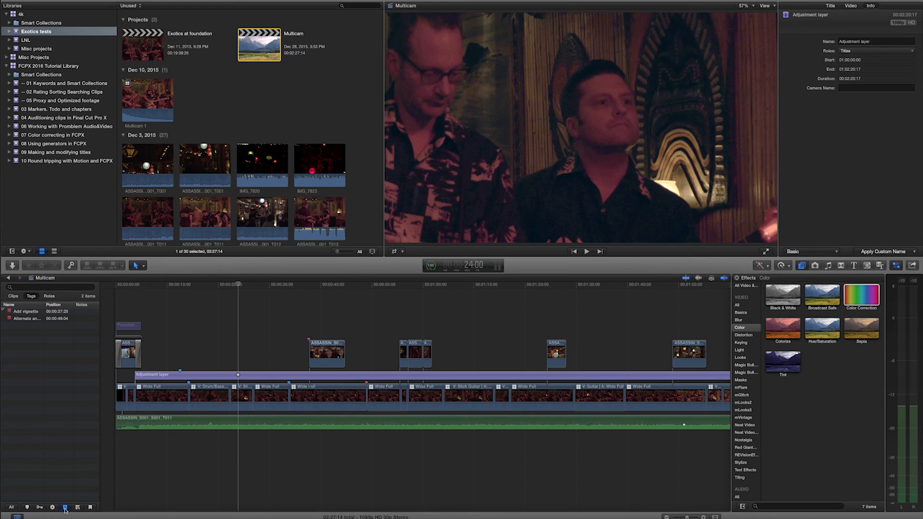
Jump the playhead through Add vignette, Alternate angle, Marker 4 and Marker 1
click(26, 311)
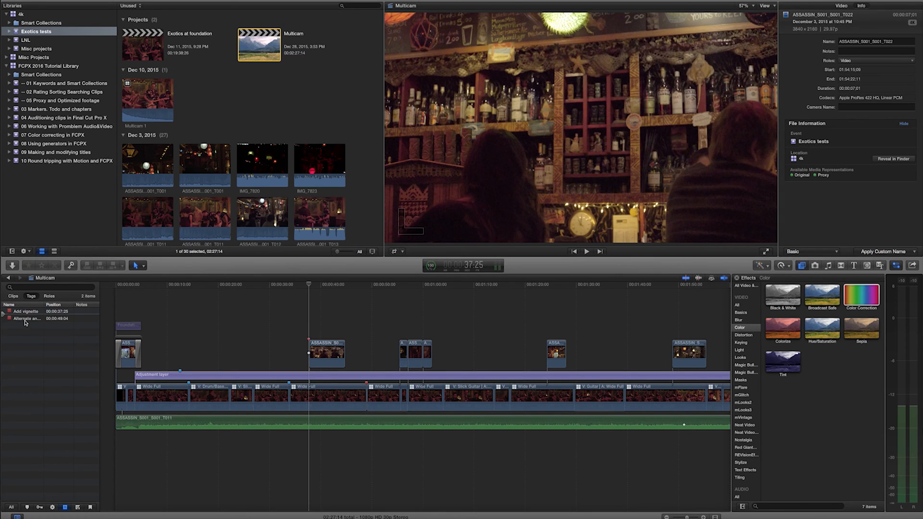
click(27, 318)
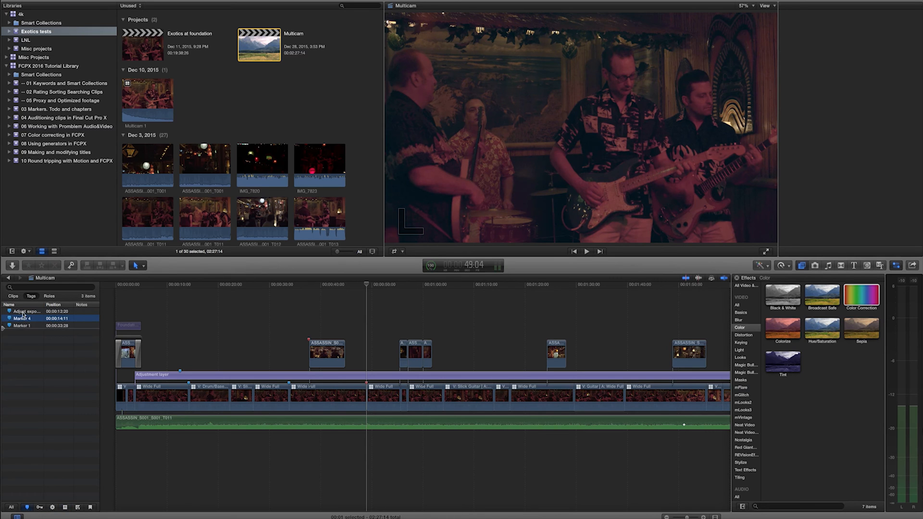
click(21, 326)
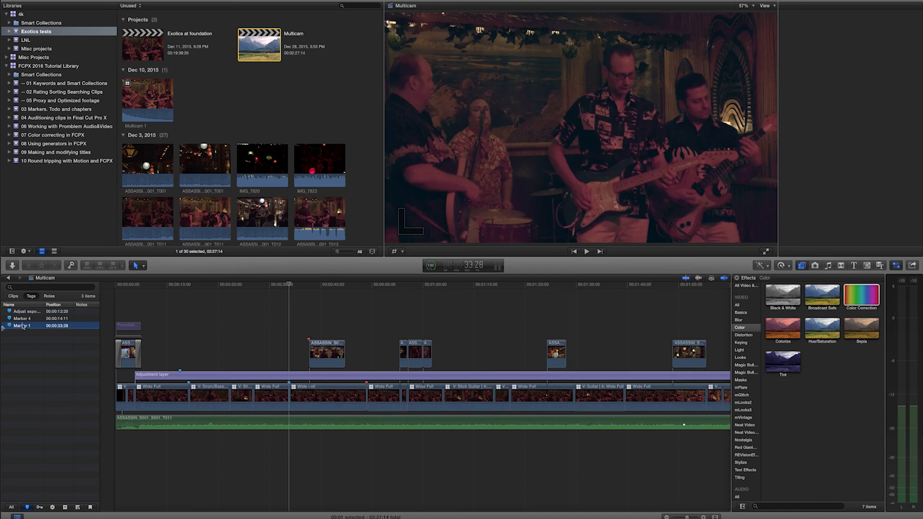
click(26, 311)
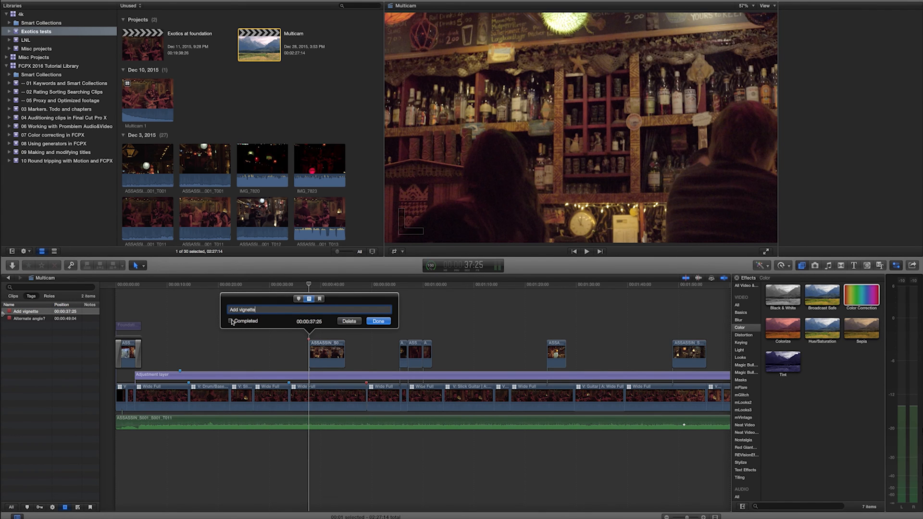
Mark the Add vignette to-do as completed and close the marker editor
click(230, 321)
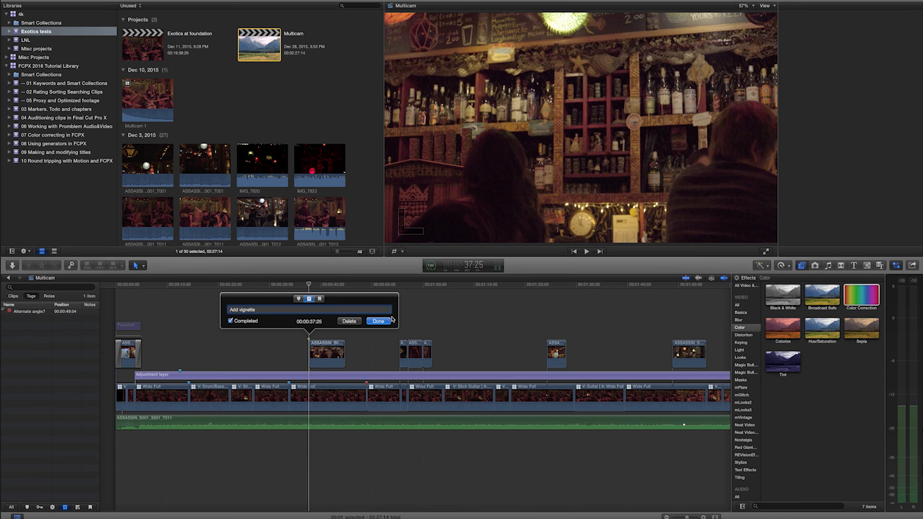
click(377, 321)
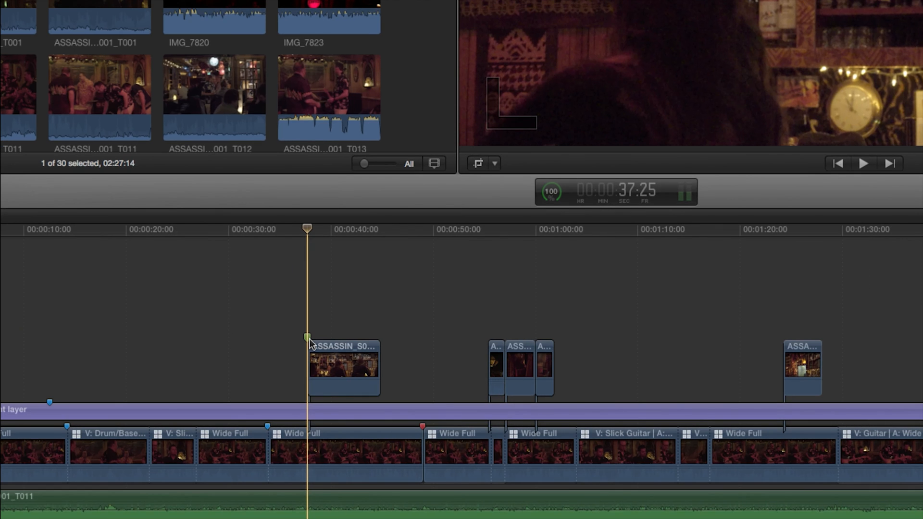
Filter the Timeline Index tags to completed to-dos and open the Add vignette marker
click(422, 423)
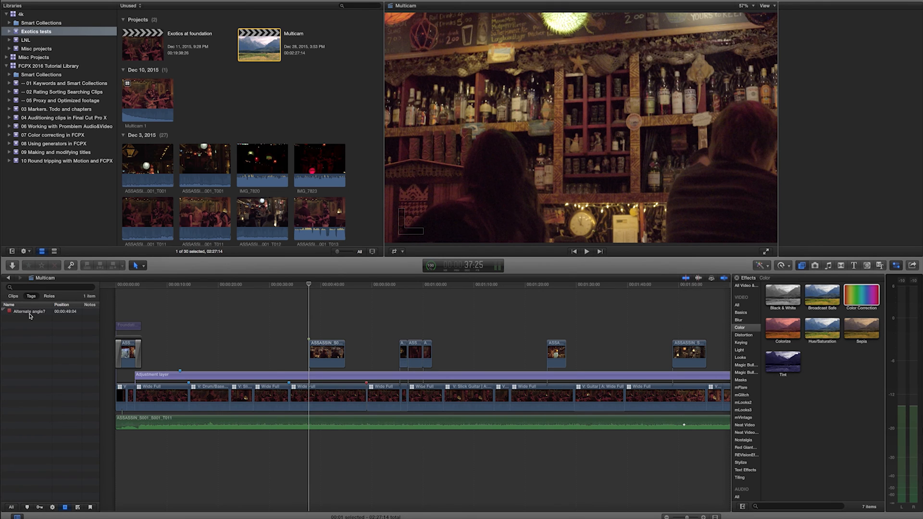
mouse_move(82, 496)
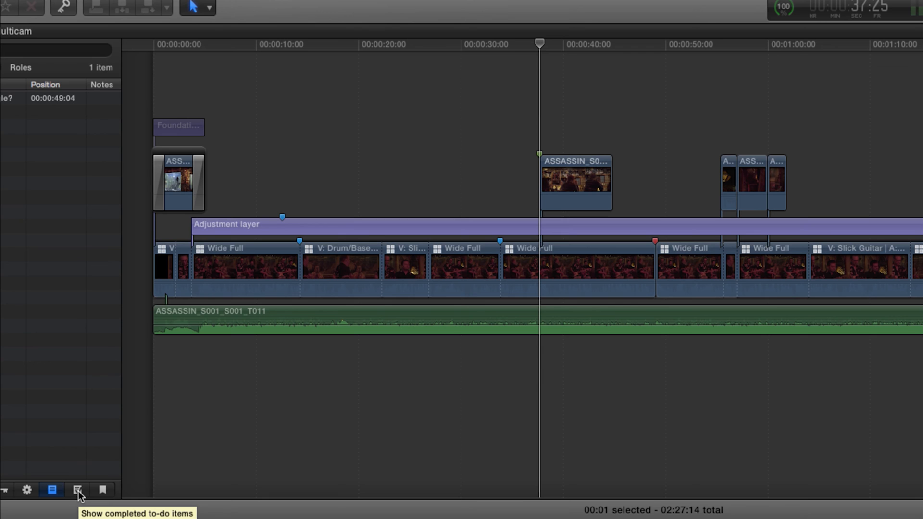
click(77, 490)
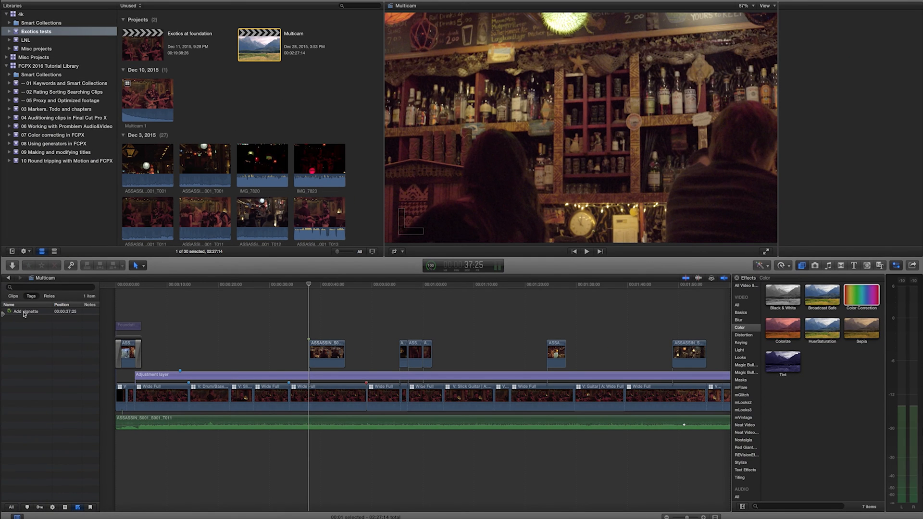
click(24, 311)
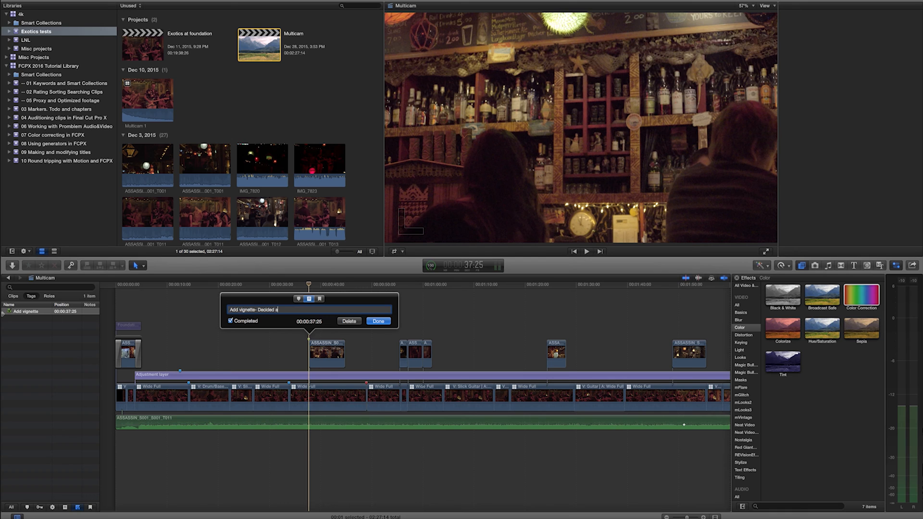
Rename the vignette marker 'Add vignette- Decided against it' and confirm
text(gainst it - SL 12-28-15)
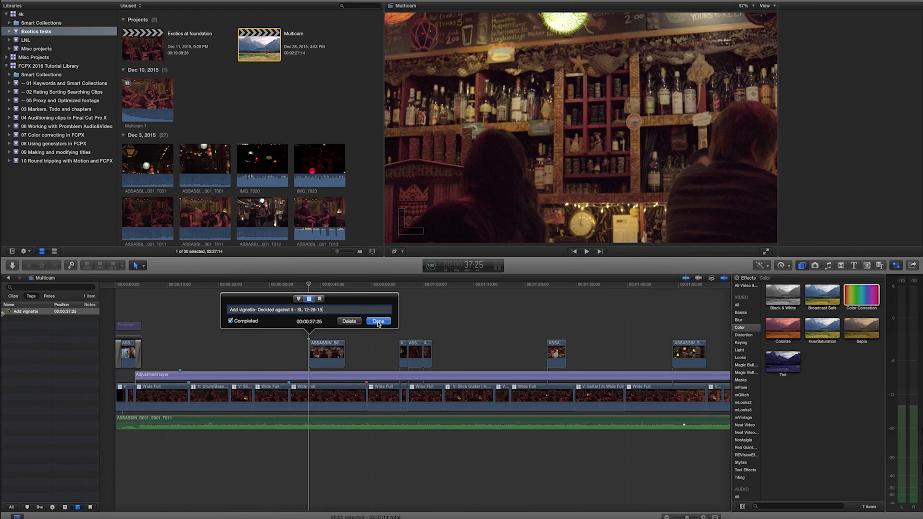
click(377, 321)
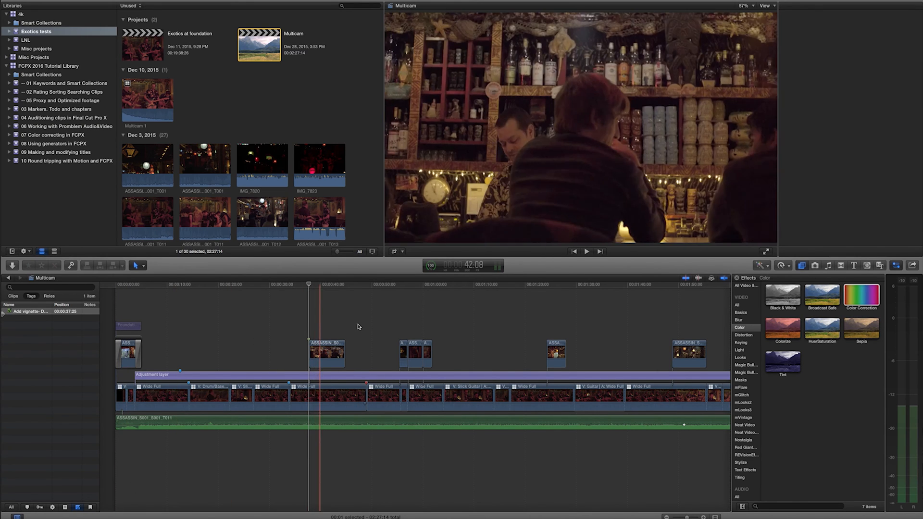
Add a chapter marker named 'Chapter for song' at 00:00:45:26
click(350, 285)
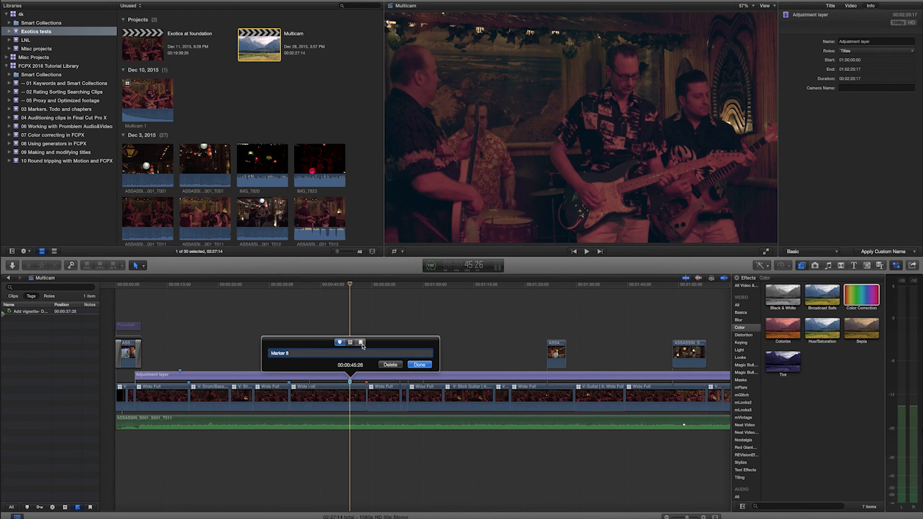
click(361, 342)
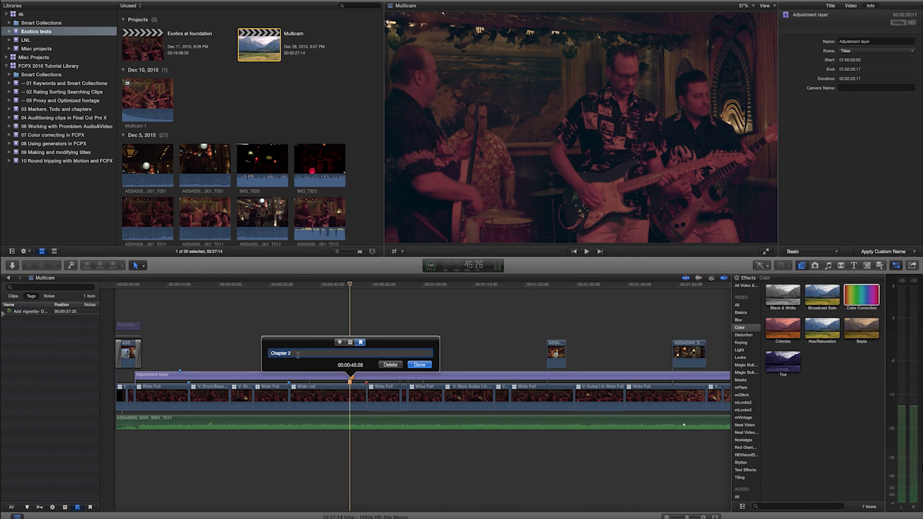
text(c)
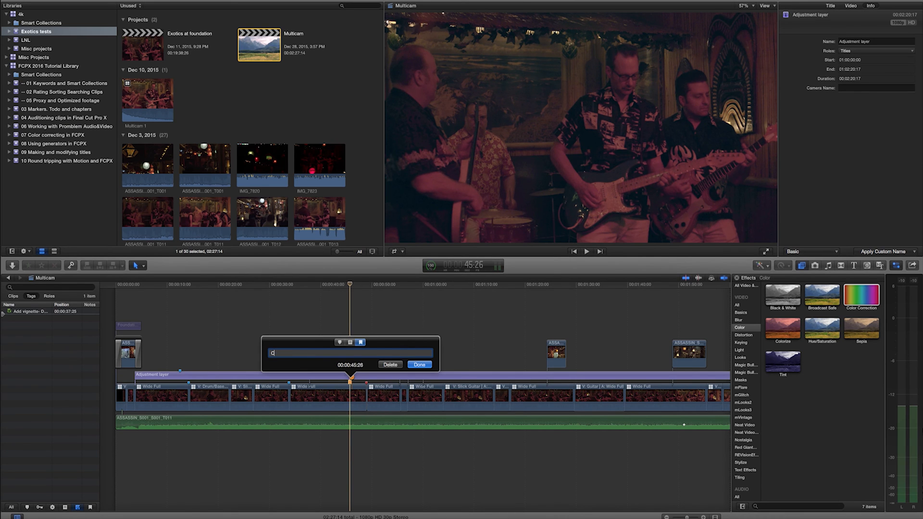
click(419, 365)
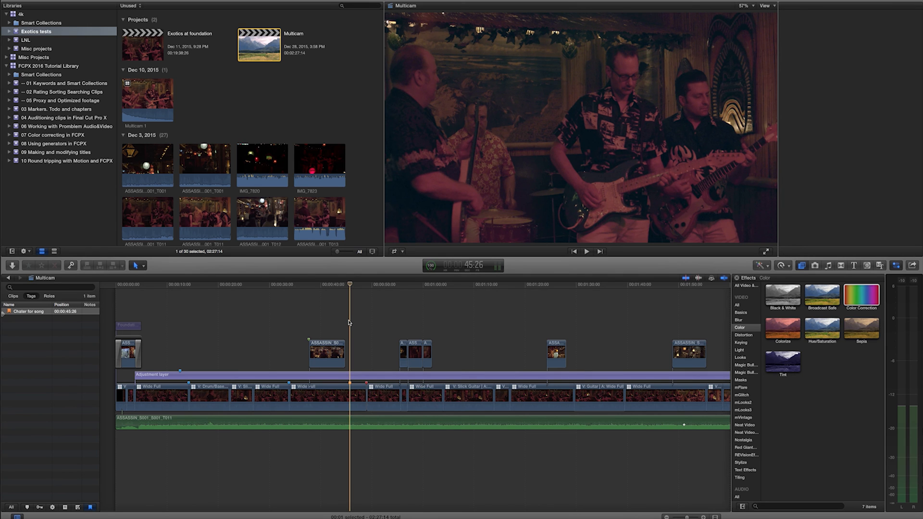
mouse_move(23, 377)
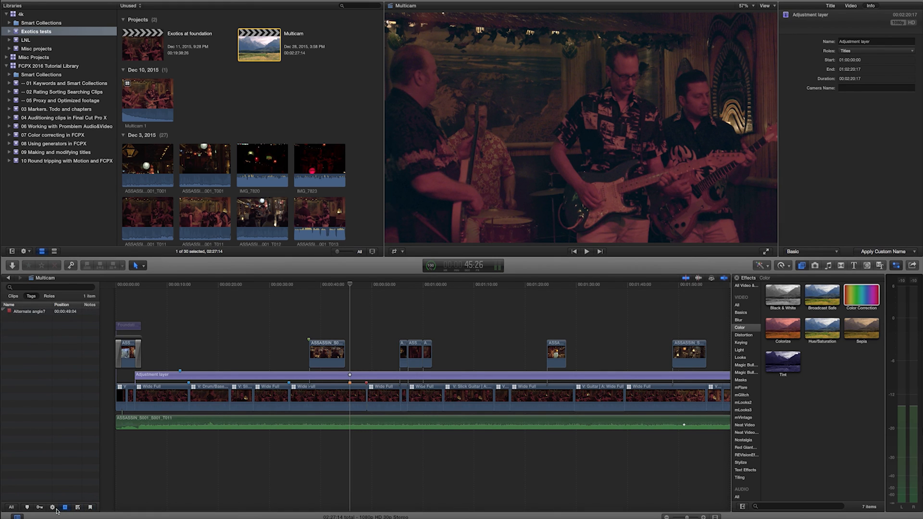
mouse_move(56, 380)
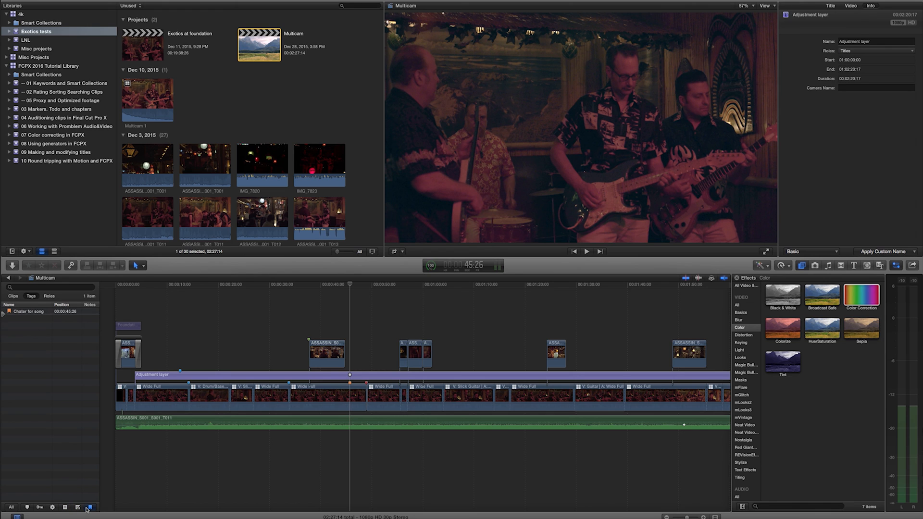
click(29, 311)
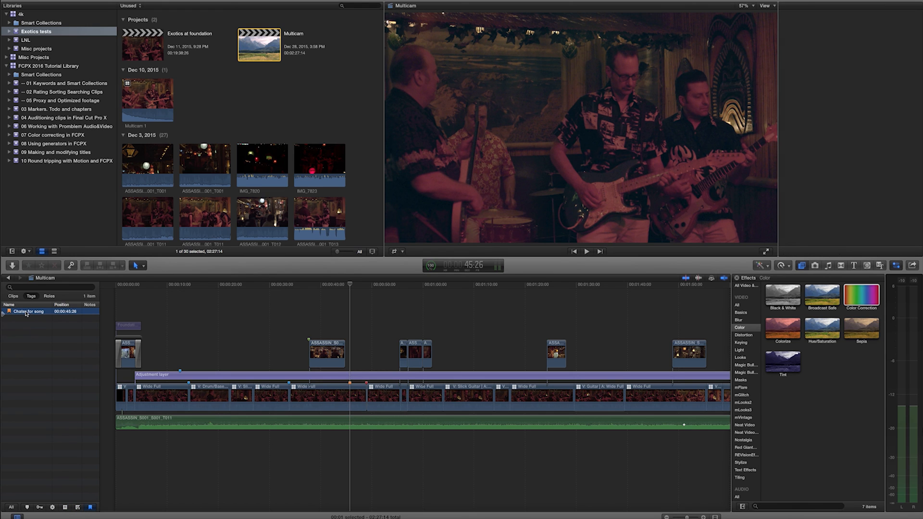